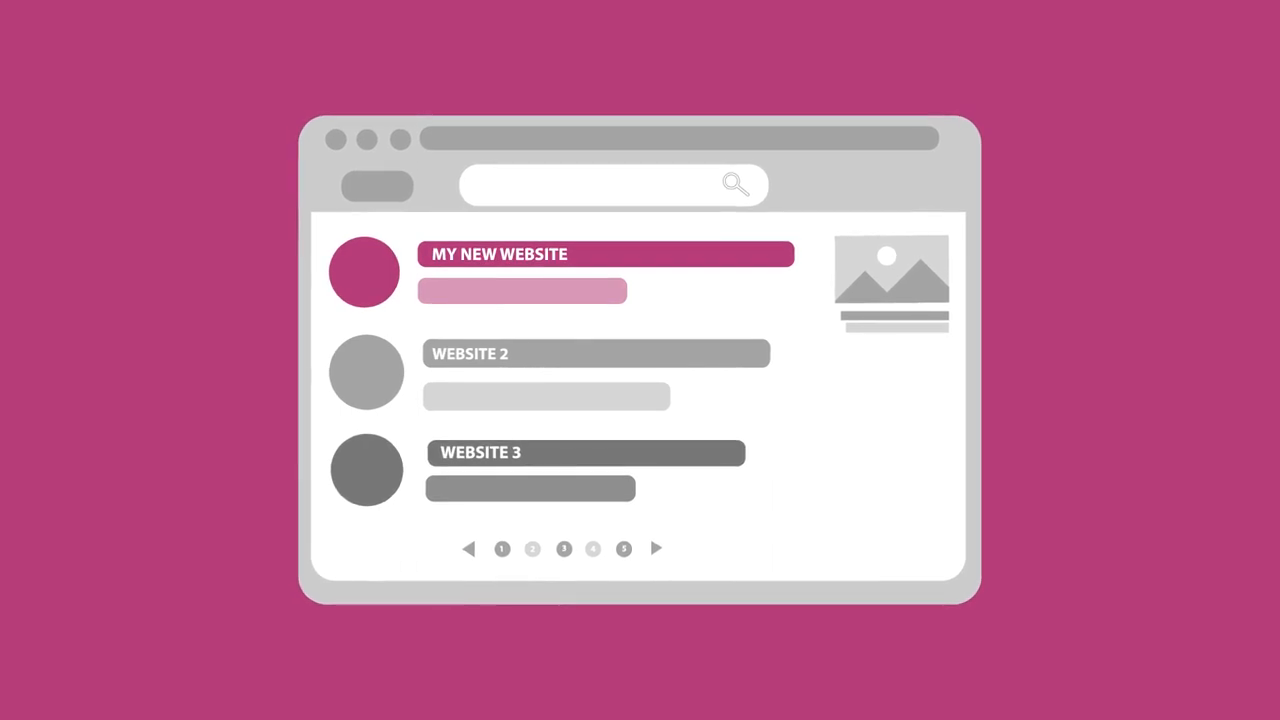
{"action": "mouse_move", "coordinate": [670, 275]}
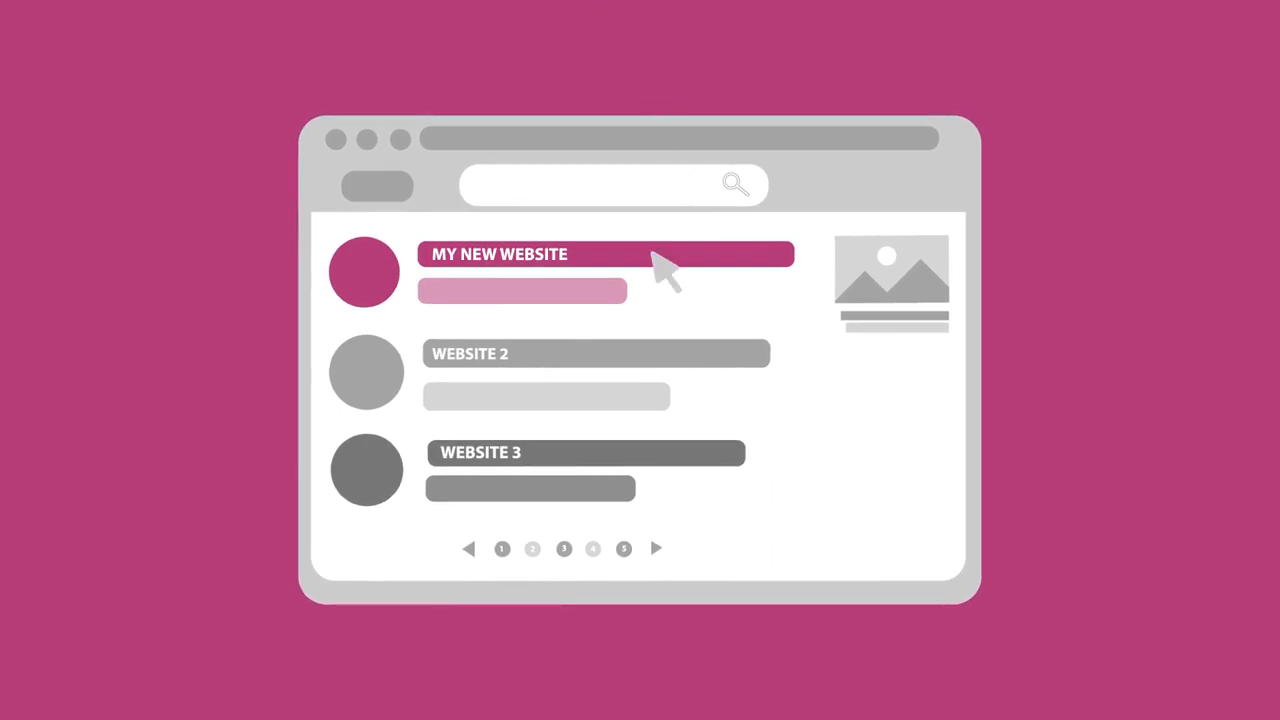